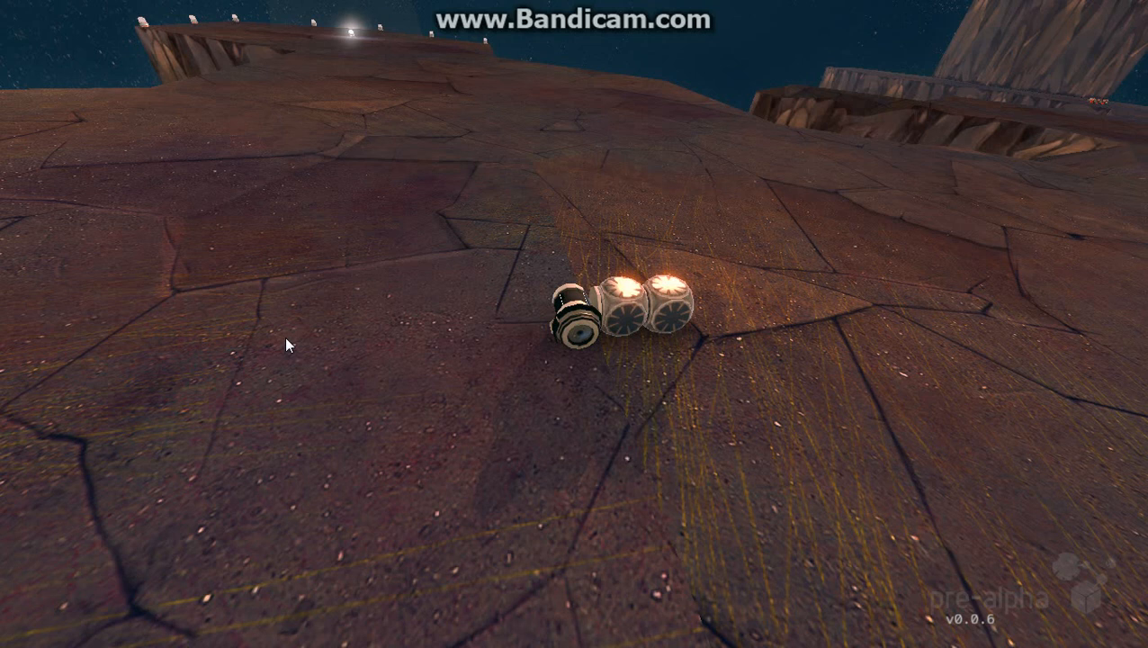
mouse_move(672, 472)
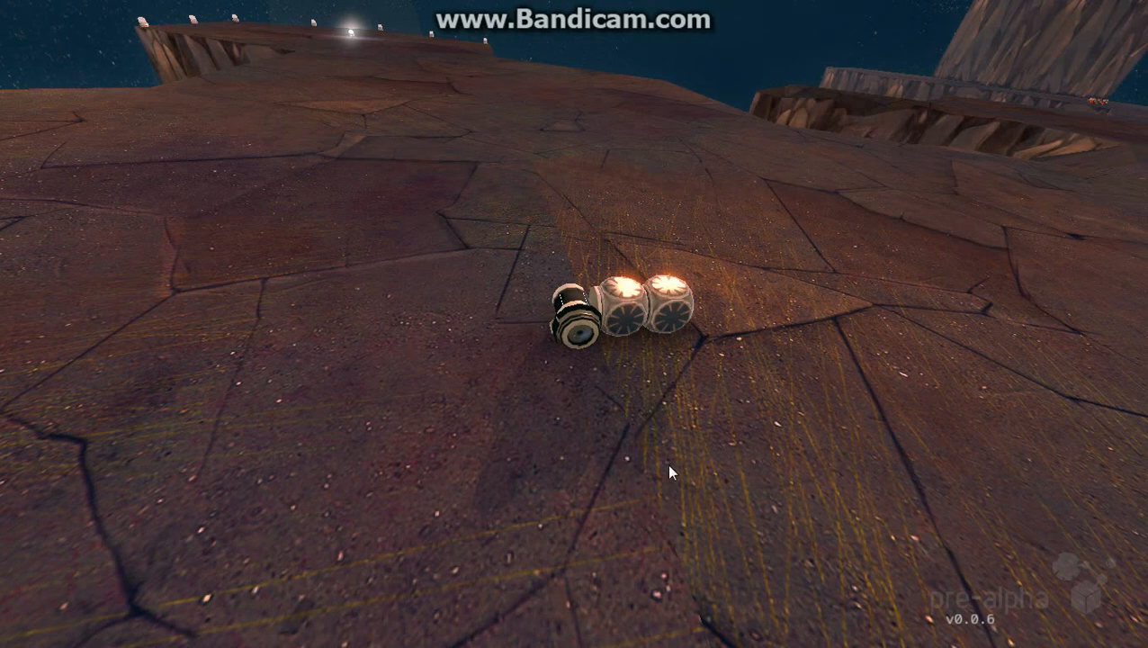
mouse_move(592, 382)
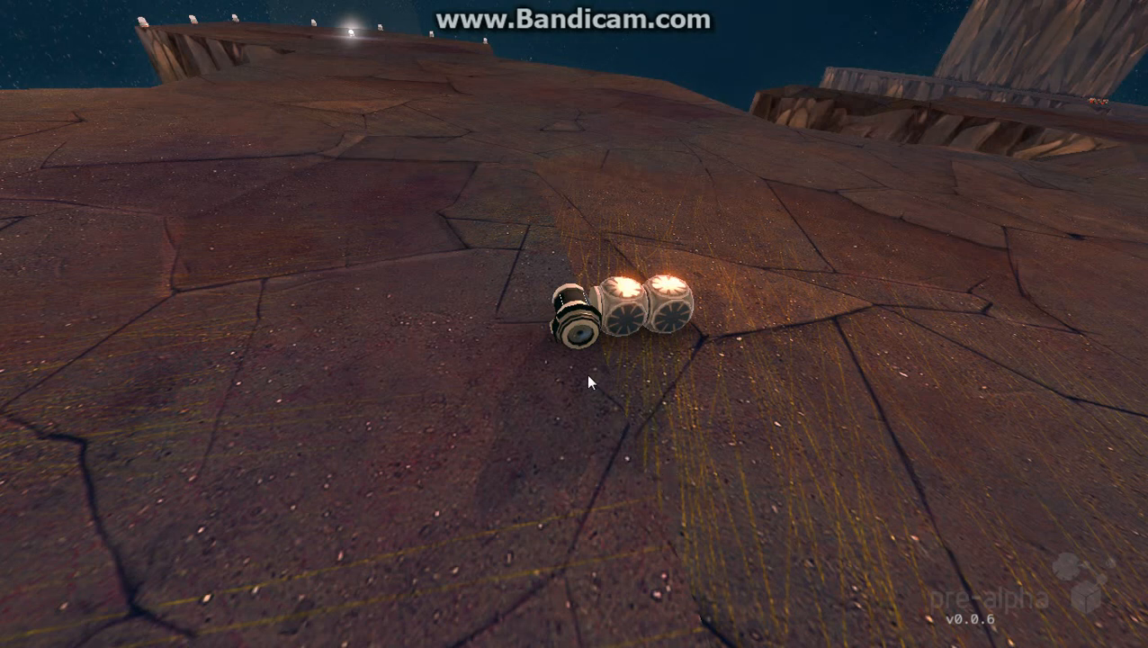
mouse_move(612, 441)
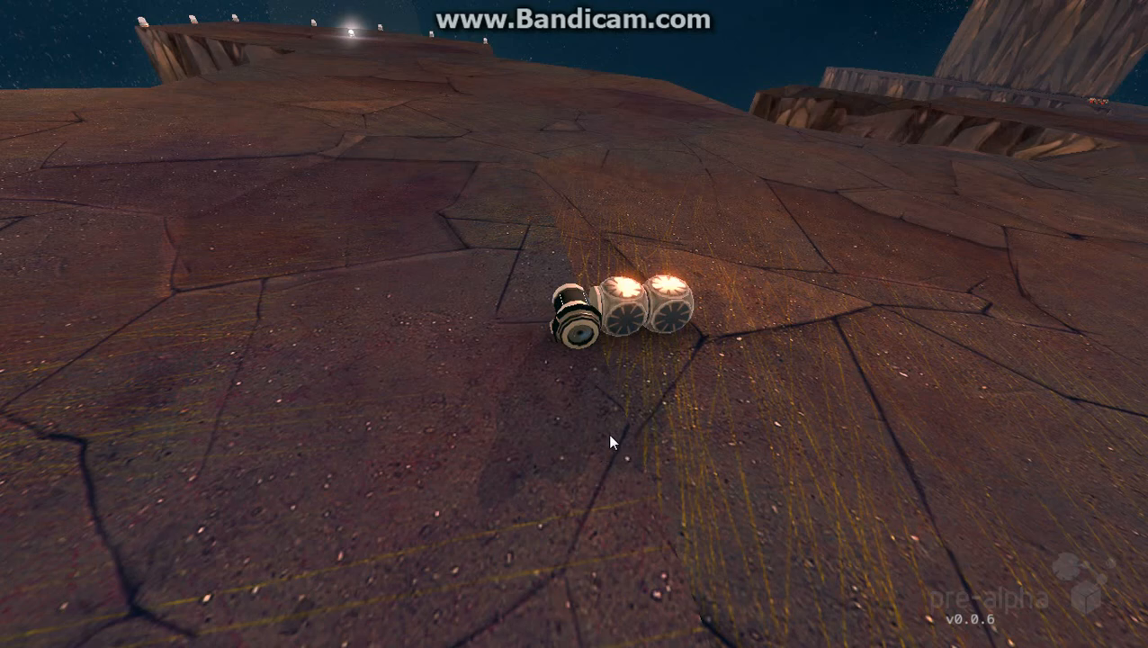
mouse_move(615, 453)
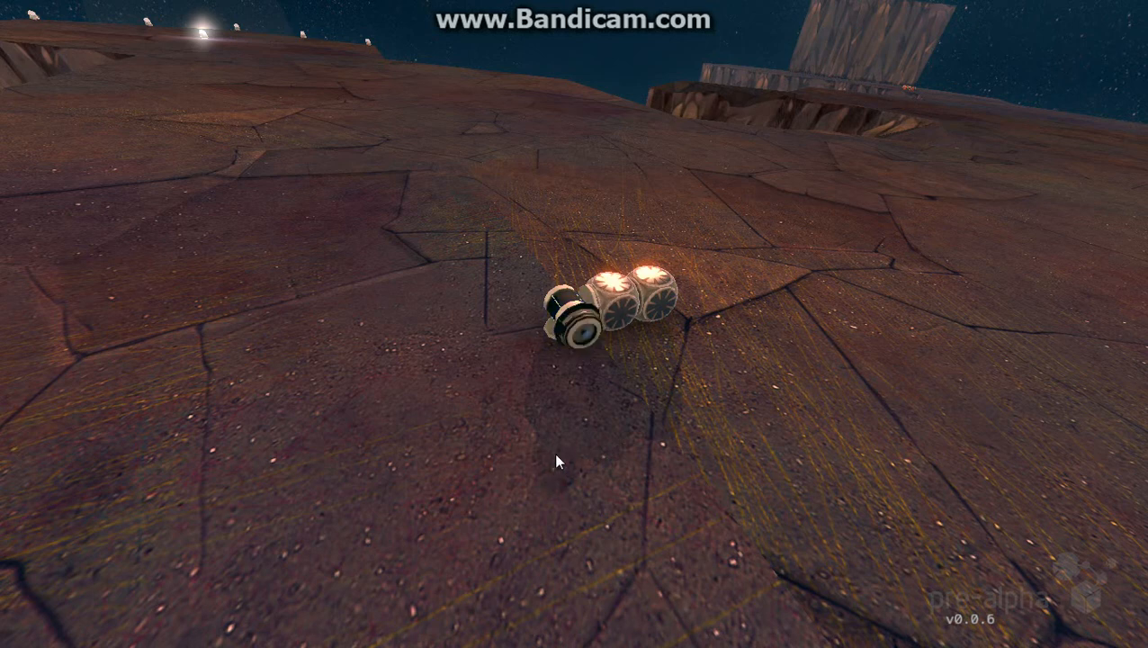
mouse_move(579, 459)
type("add : >angle")
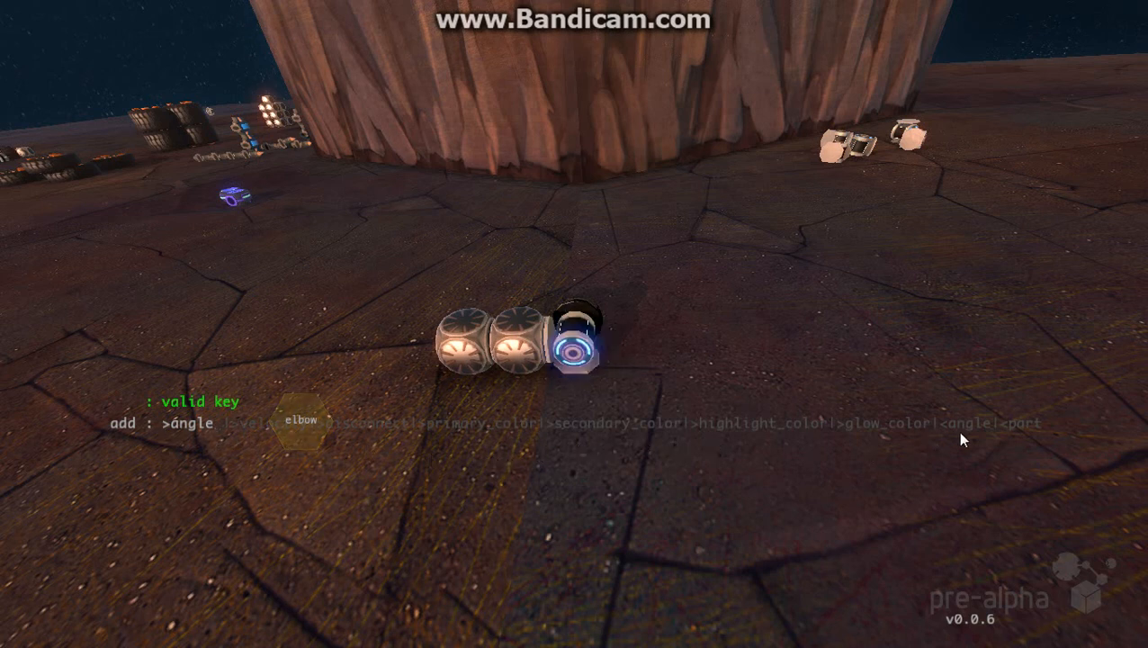
mouse_move(1018, 439)
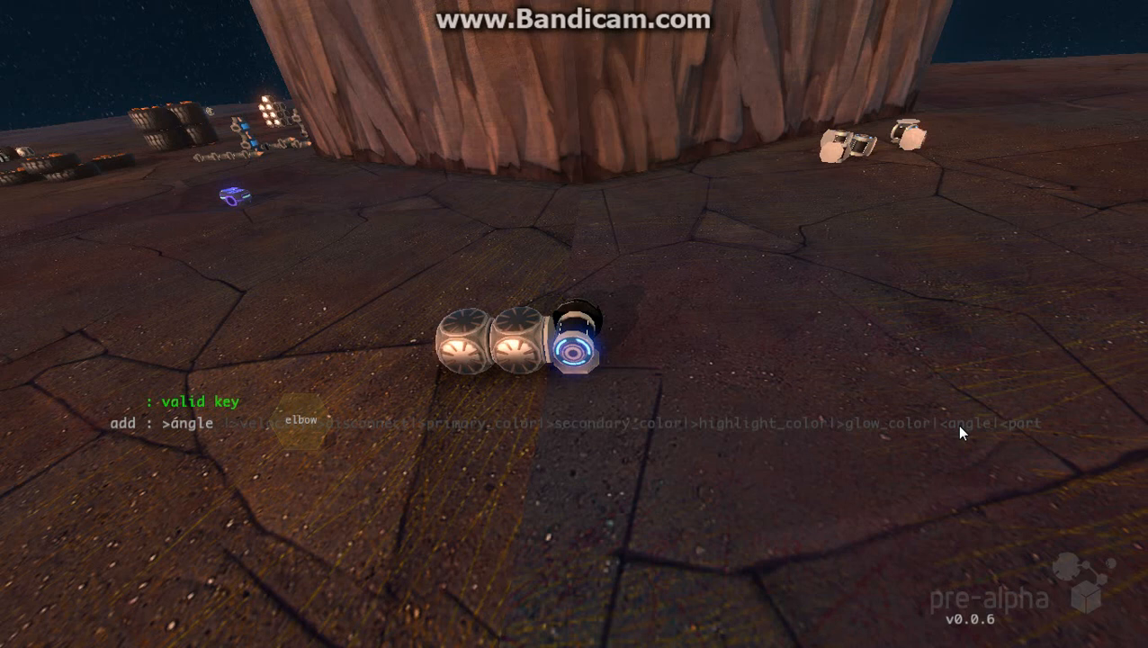
mouse_move(1030, 441)
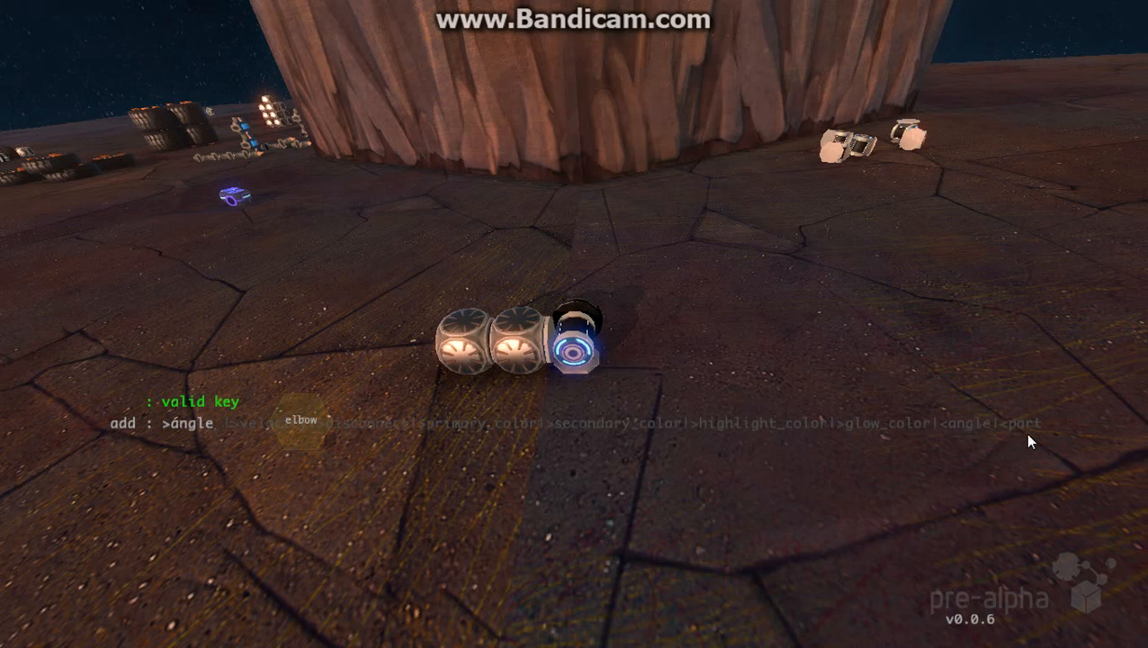
Begin entering a value at the elbow joint's new angle prompt
type("_")
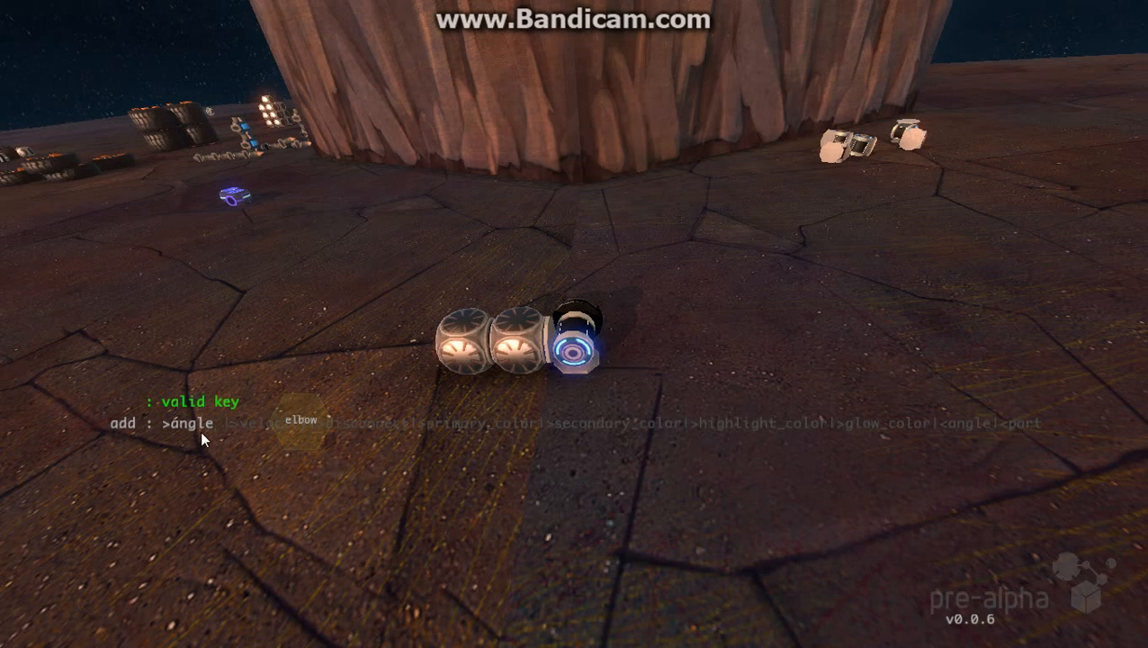
mouse_move(182, 439)
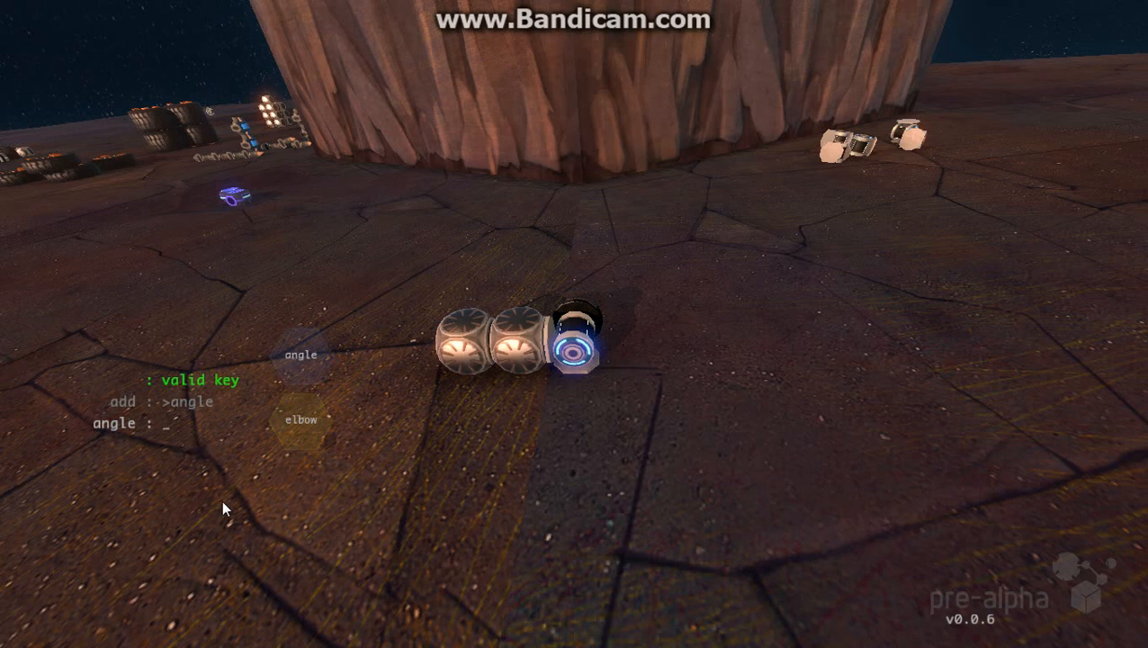
Enter elbow angles 0, 10, 0 and -10, then settle back on 0, bending the parts
type("0")
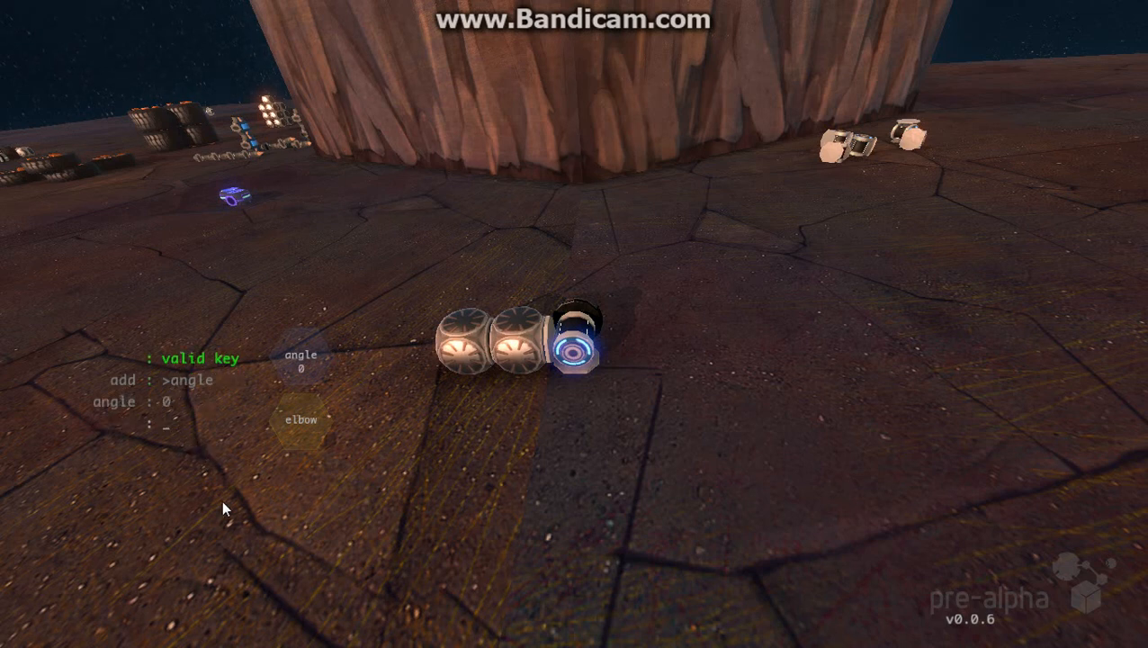
left_click(302, 360)
type("01")
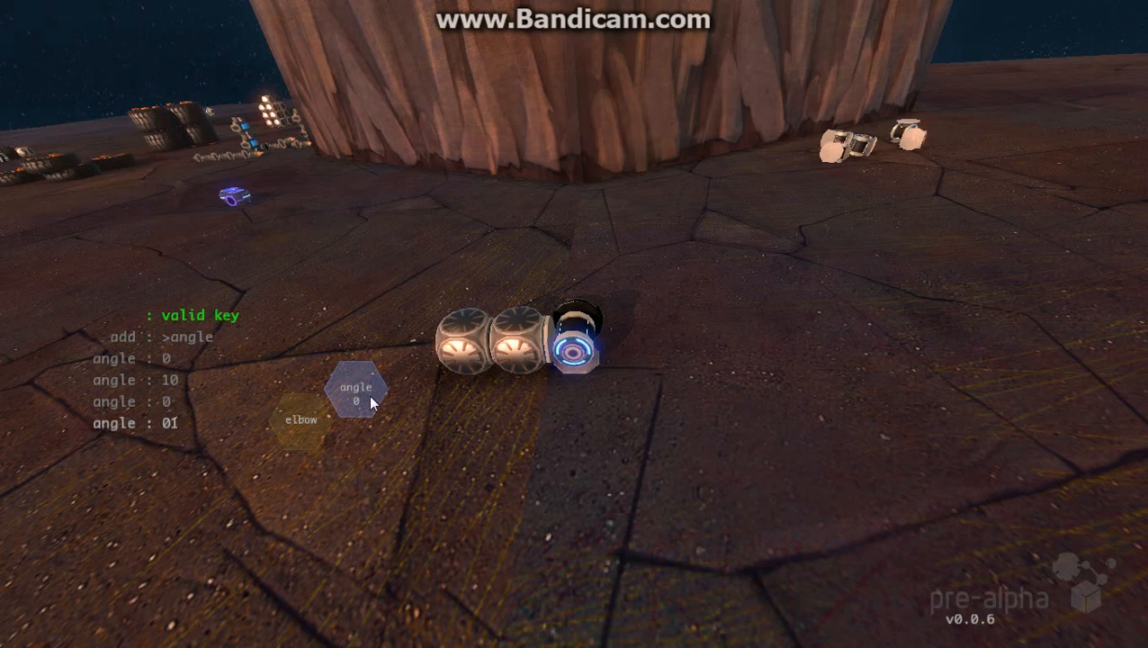
type("0")
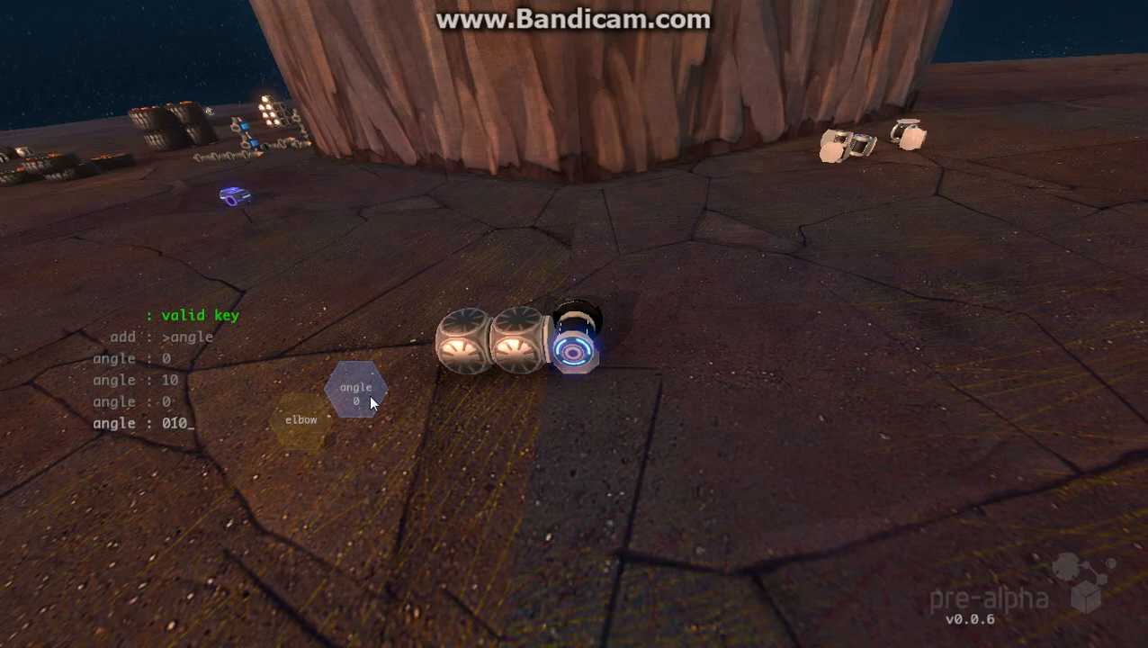
type("-10")
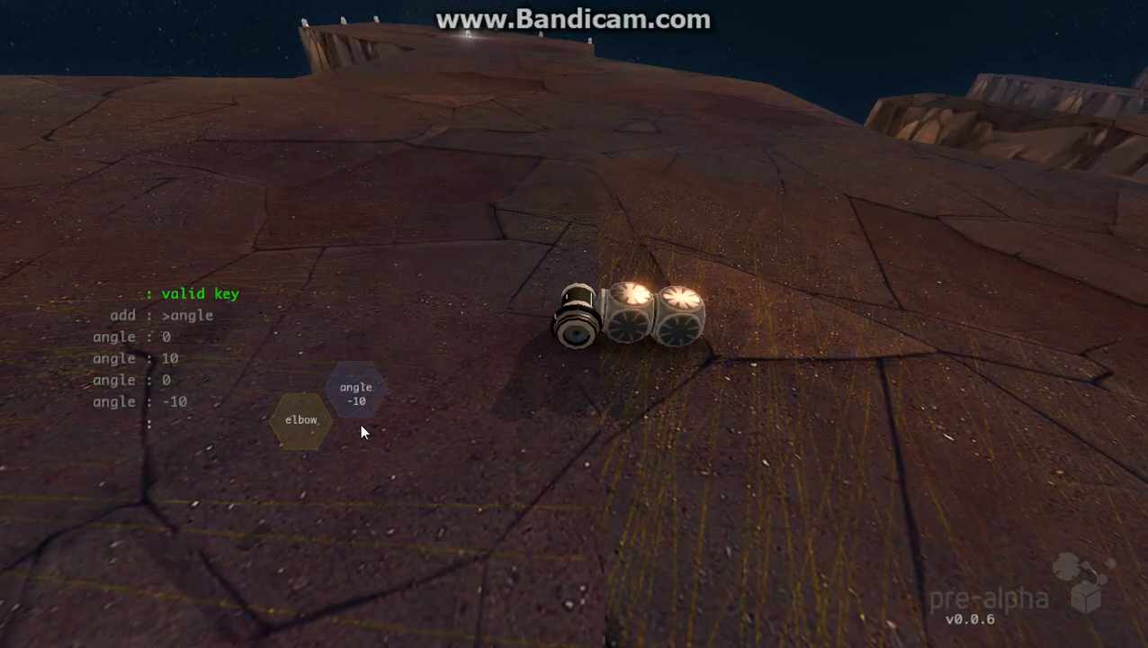
left_click(356, 388)
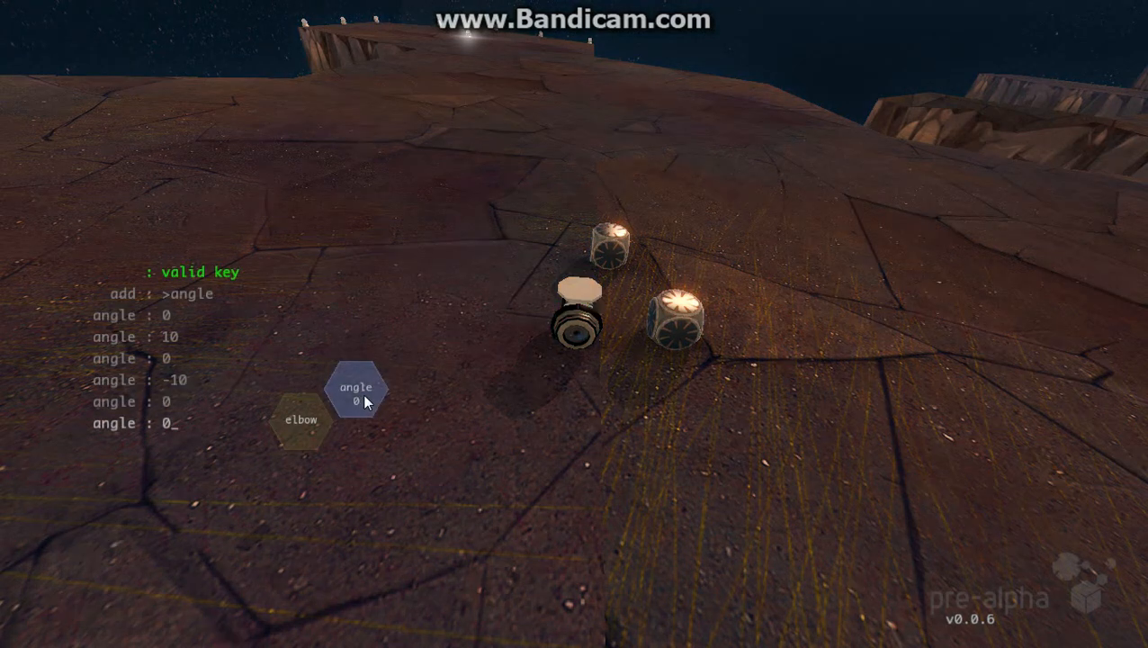
Commit the elbow angle back to 0 before adding the input_sampler node
key("backspace")
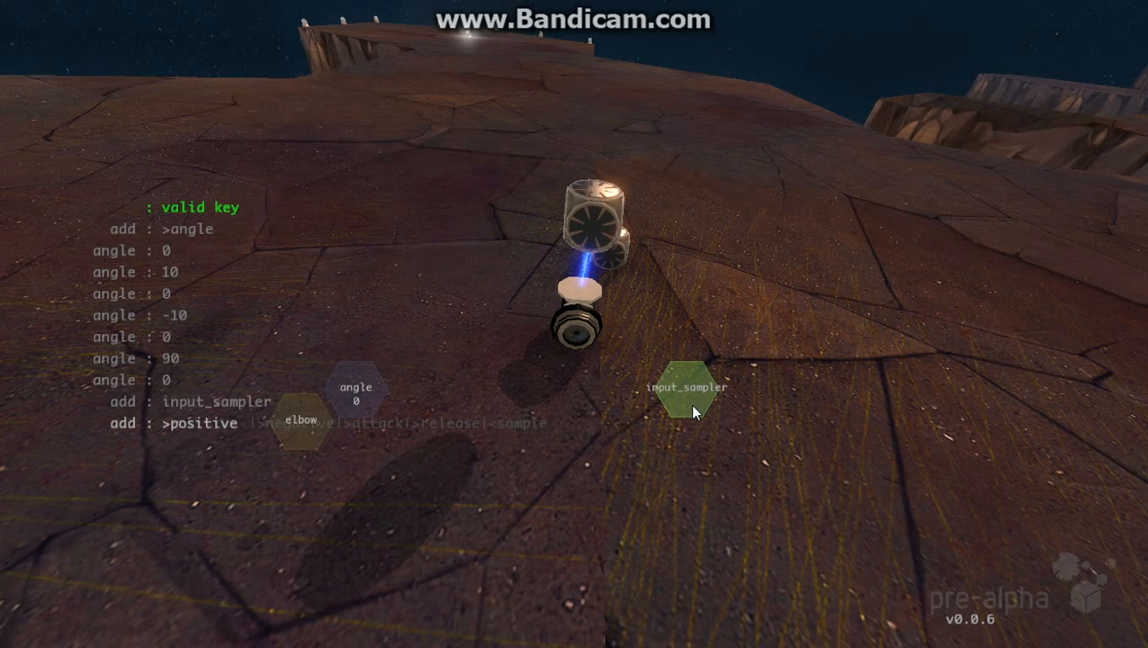
Begin entering the A key as the input sampler's positive value
type("_")
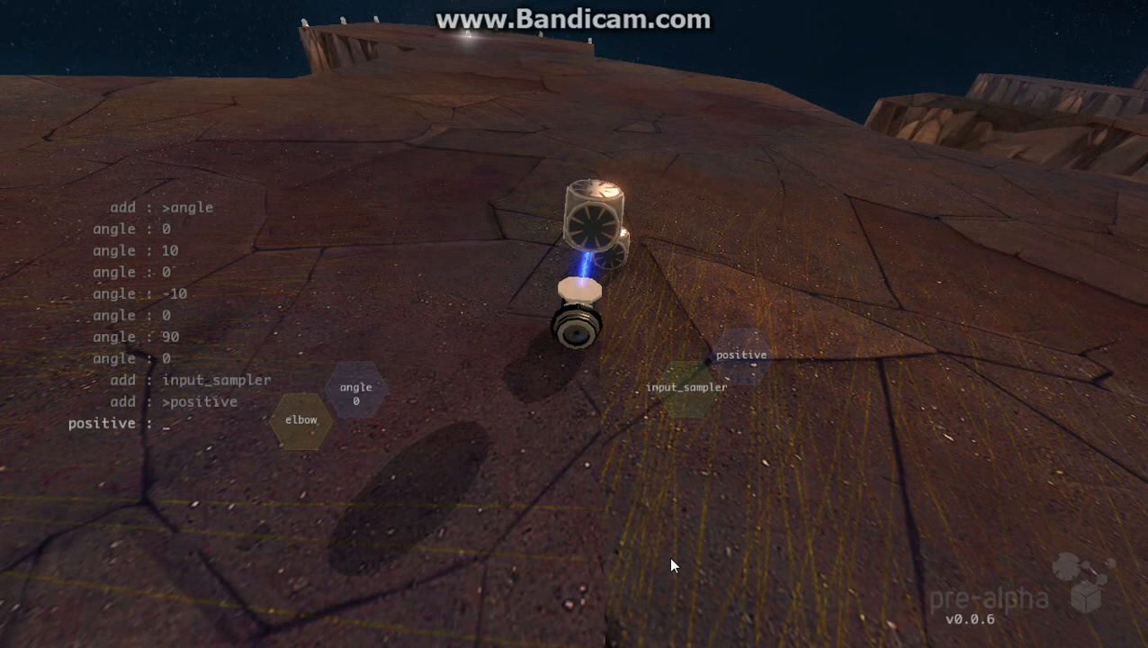
mouse_move(687, 392)
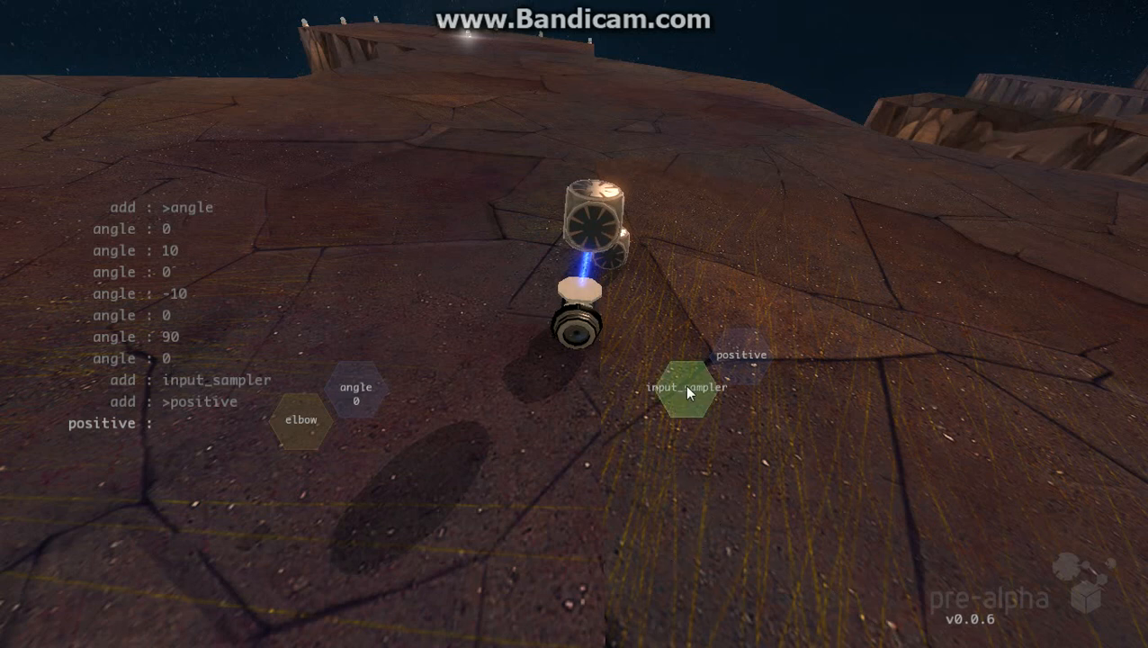
mouse_move(741, 363)
type("A")
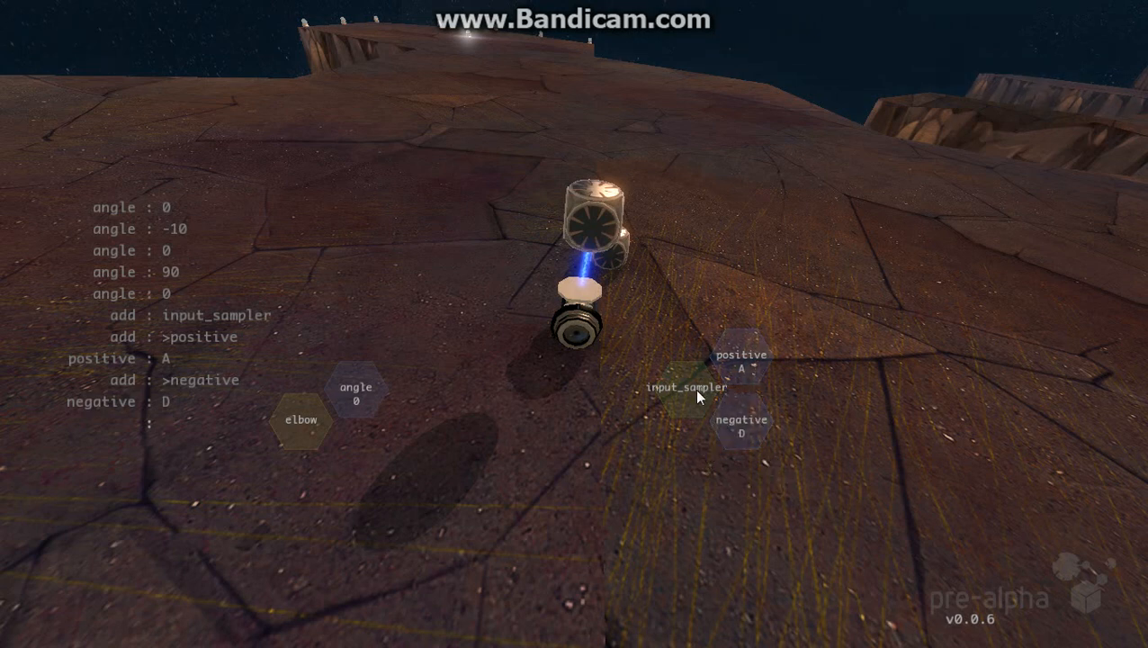
Give the input sampler attack .5, release .5 and a sample output, arranging the nodes
left_click(688, 387)
type(">attack")
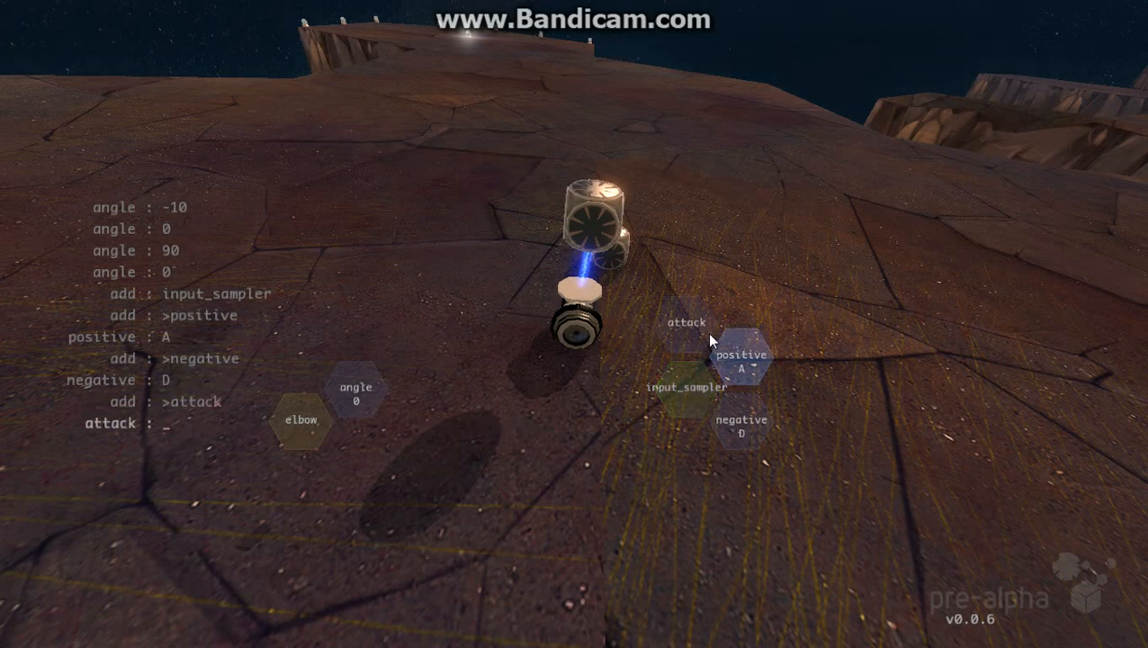
left_click(688, 323)
type(".5")
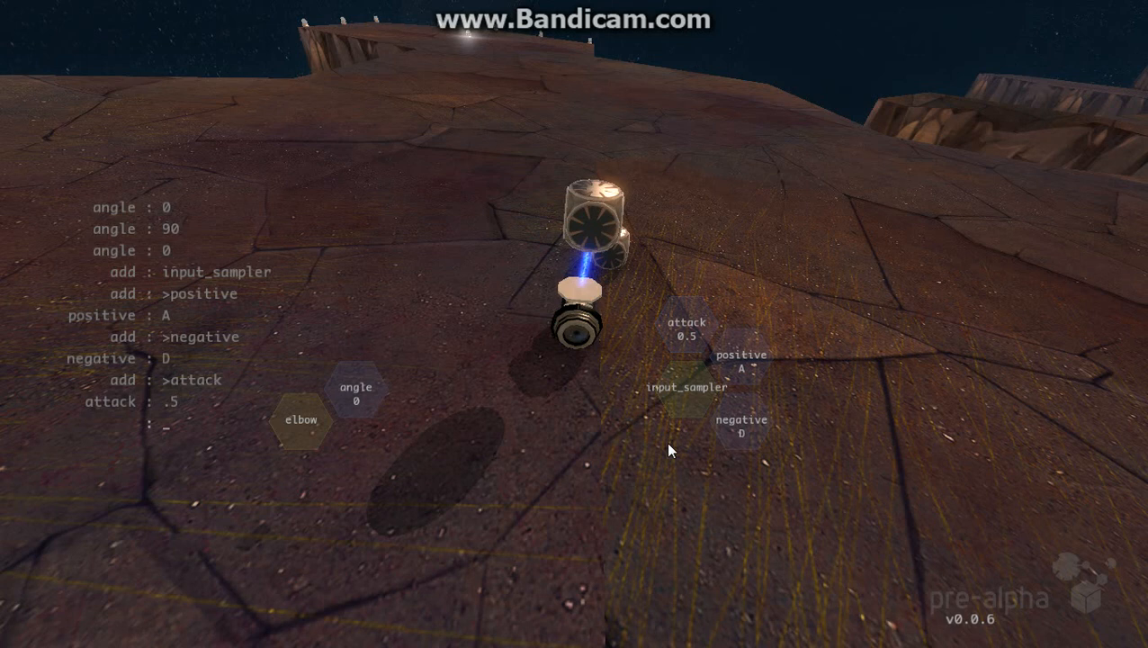
left_click(687, 388)
type(">release")
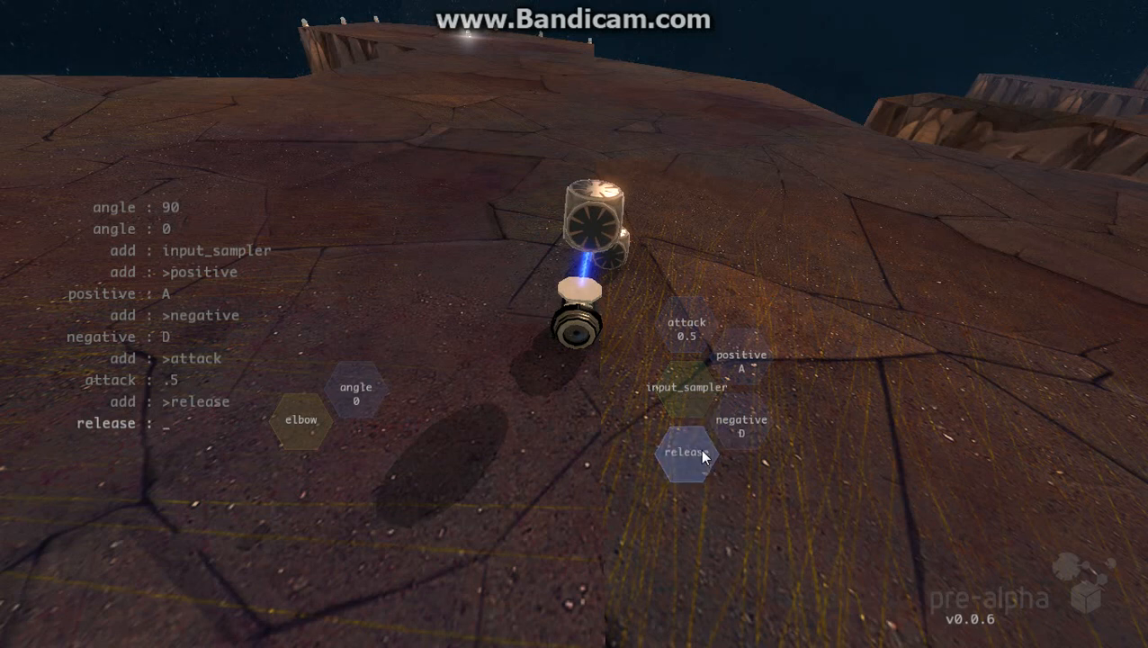
left_click(687, 454)
type(".5")
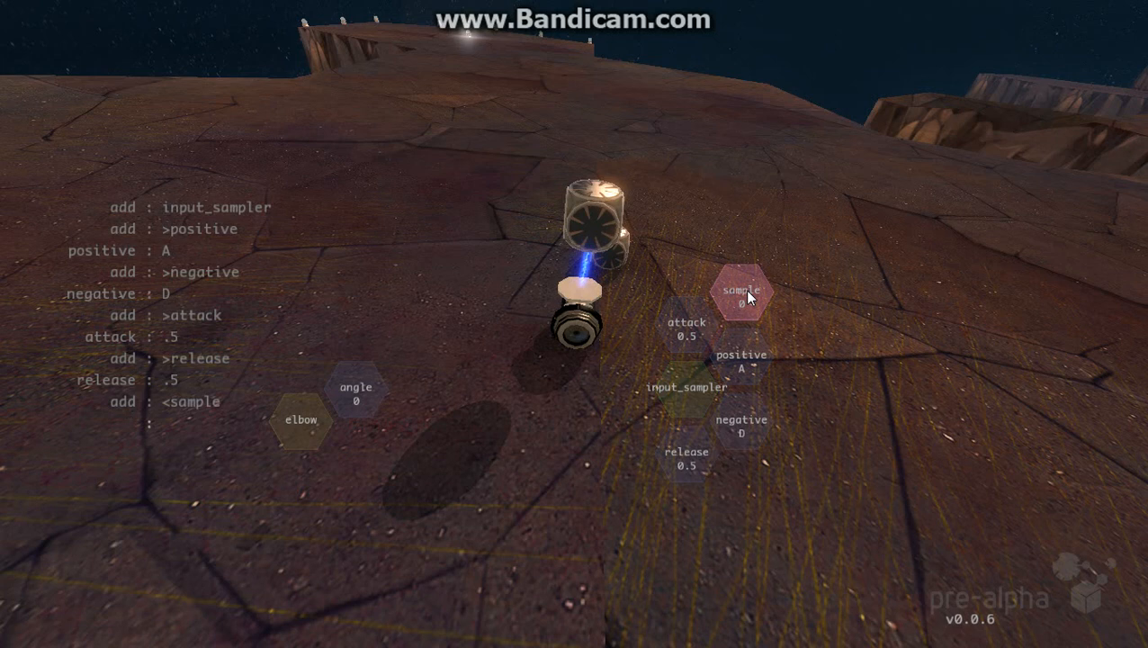
left_click_drag(742, 292, 634, 357)
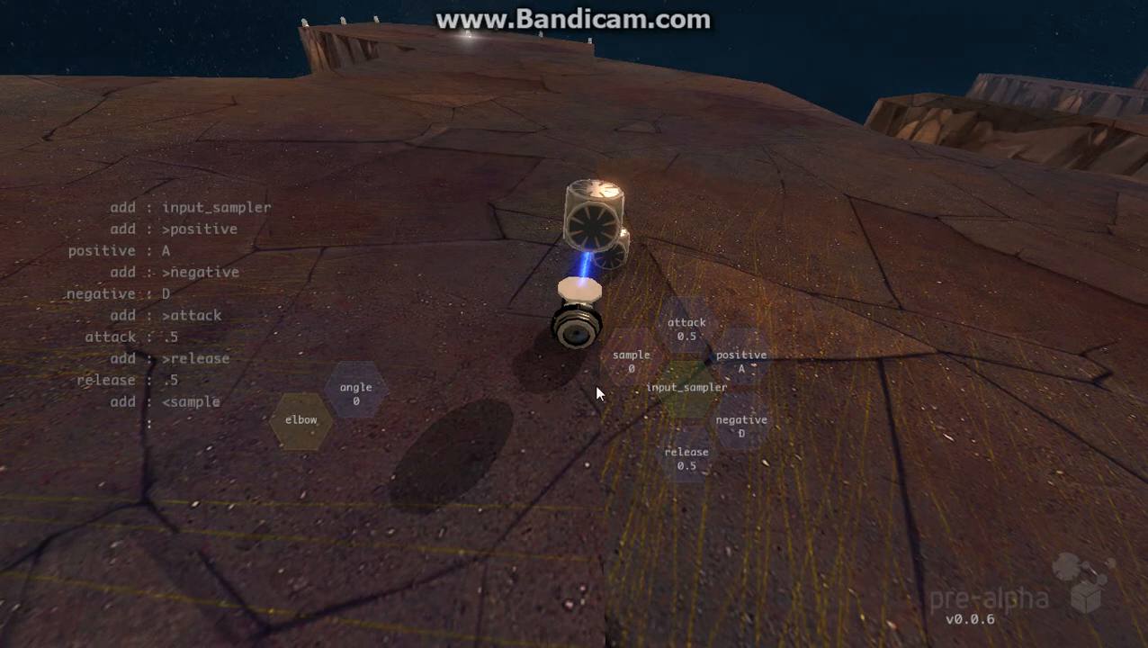
left_click(687, 389)
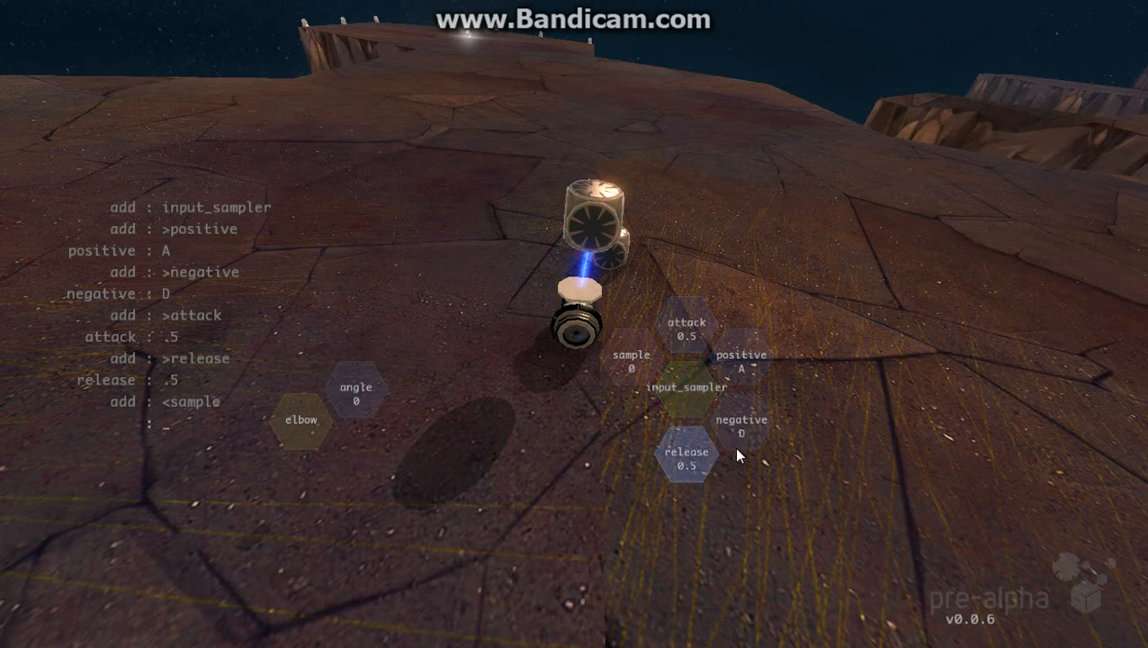
mouse_move(907, 465)
type("dddddddddddddddd")
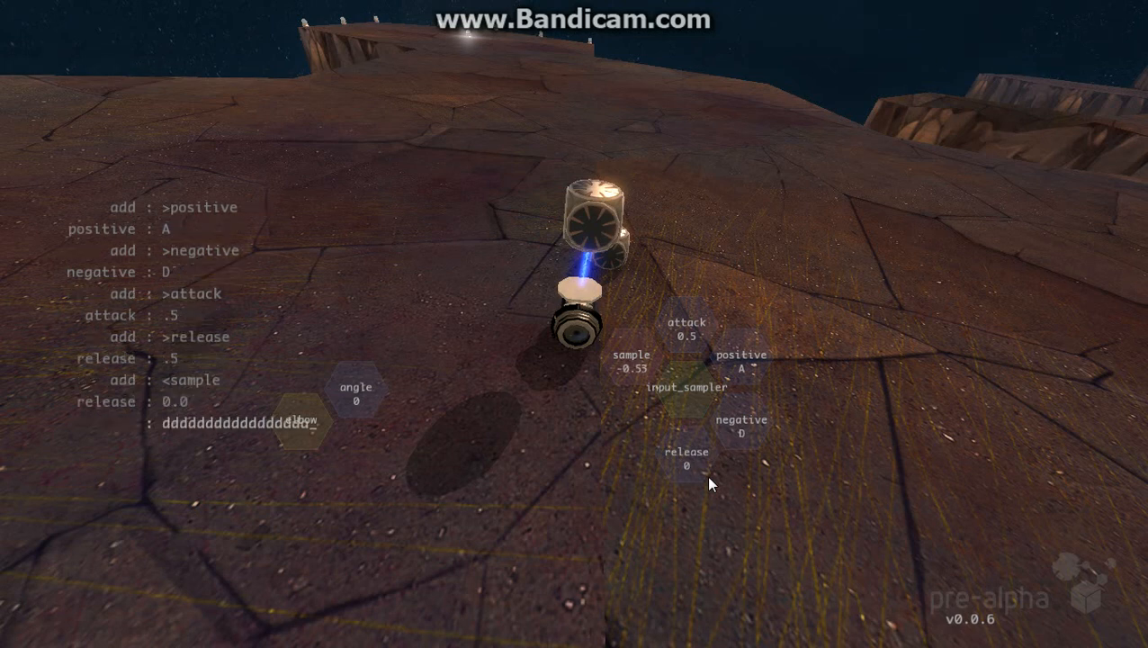
Try release and attack at 100 with A/D presses, then set attack 0.5 and release 0
left_click(687, 457)
type("100")
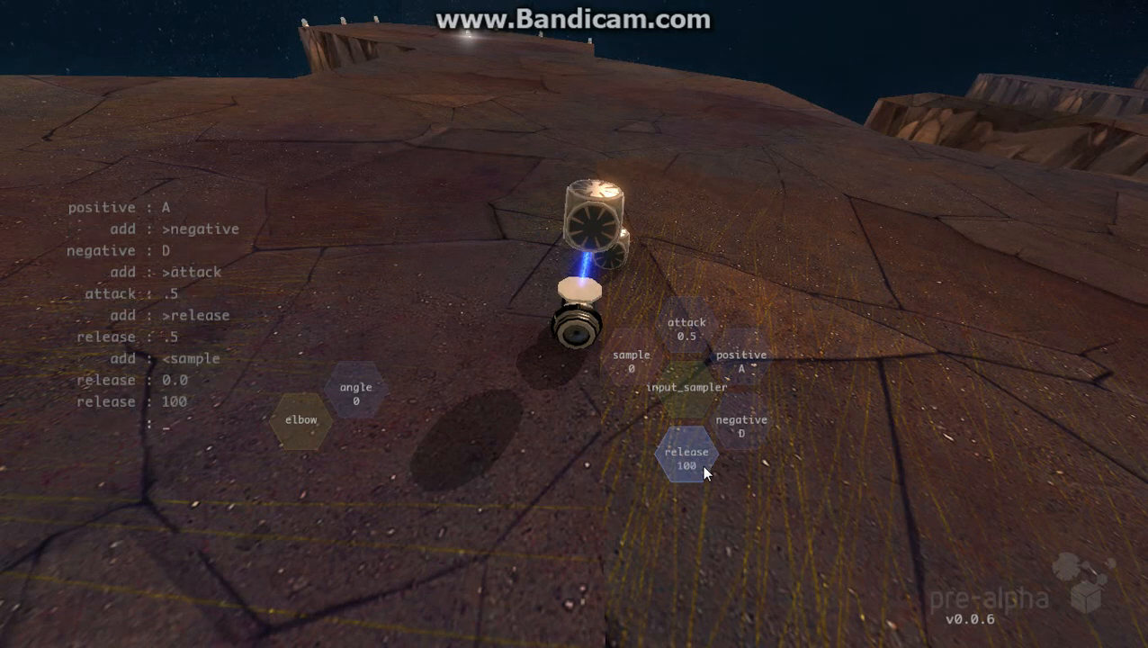
type("aaaaaaaaaaaaa")
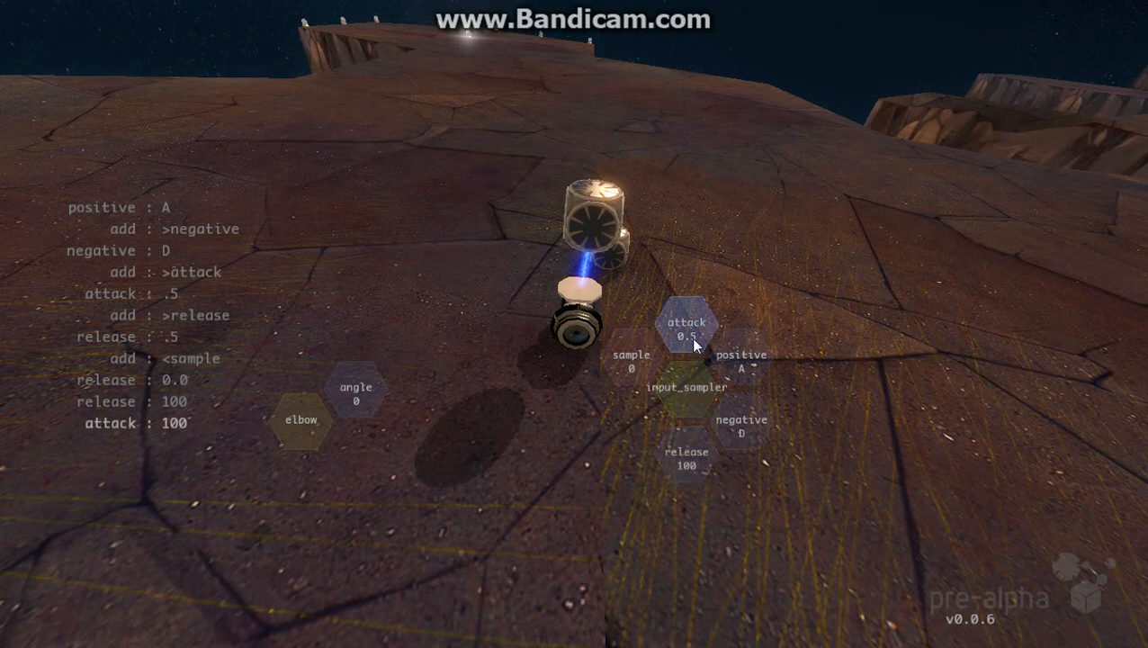
left_click(687, 331)
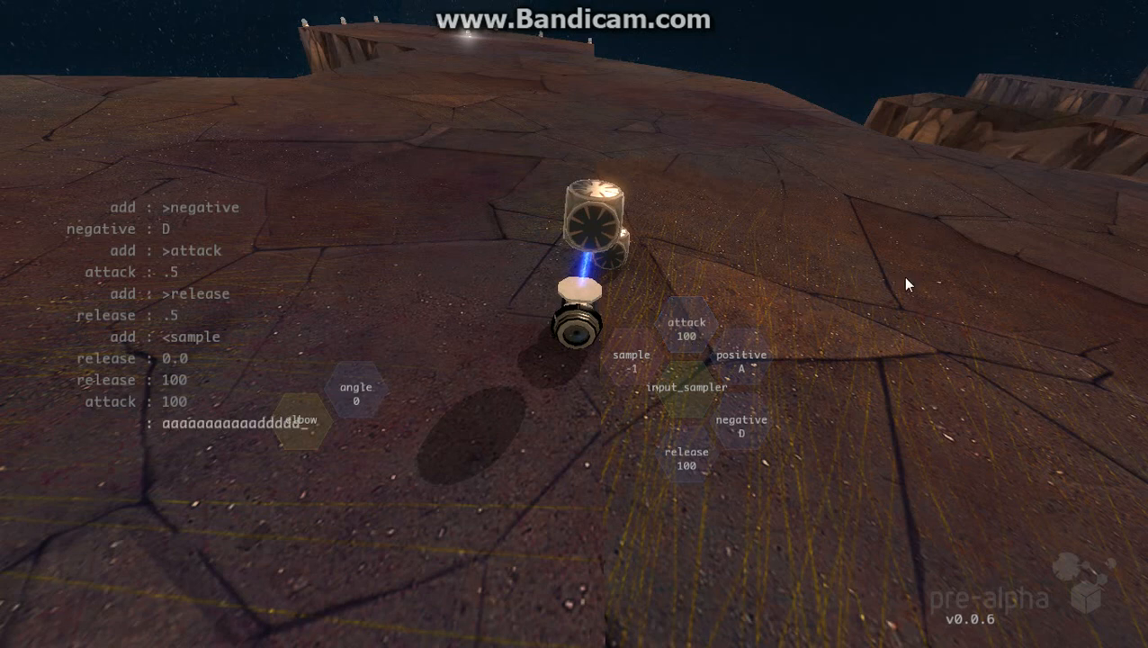
type("ddddaaaagaaaaa")
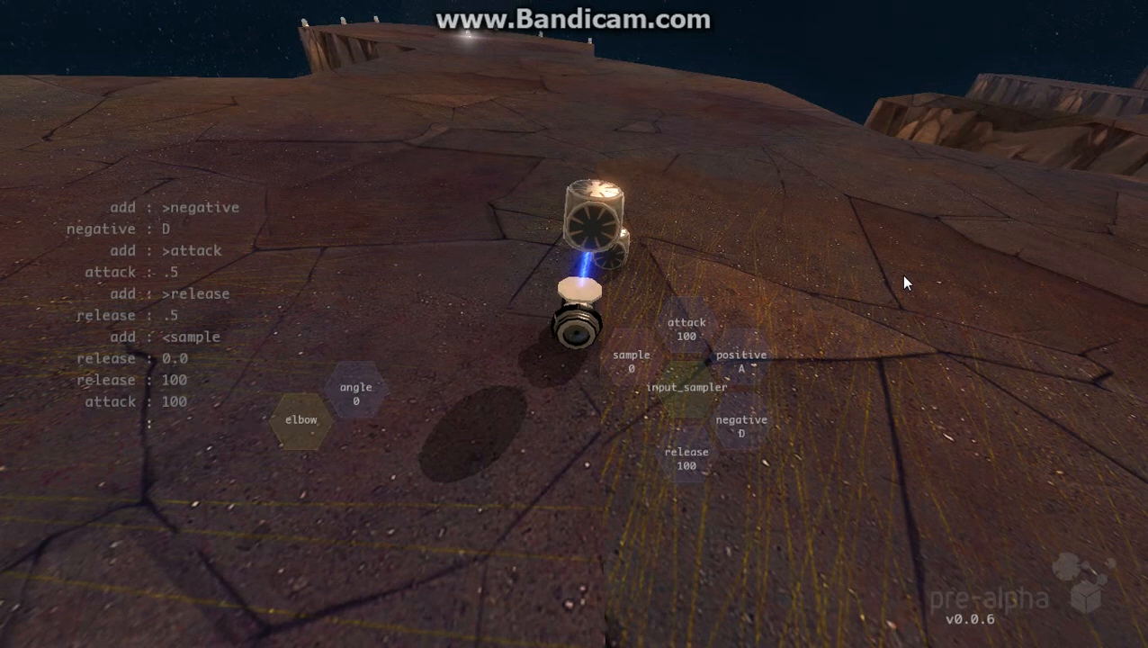
left_click(687, 324)
type(".5")
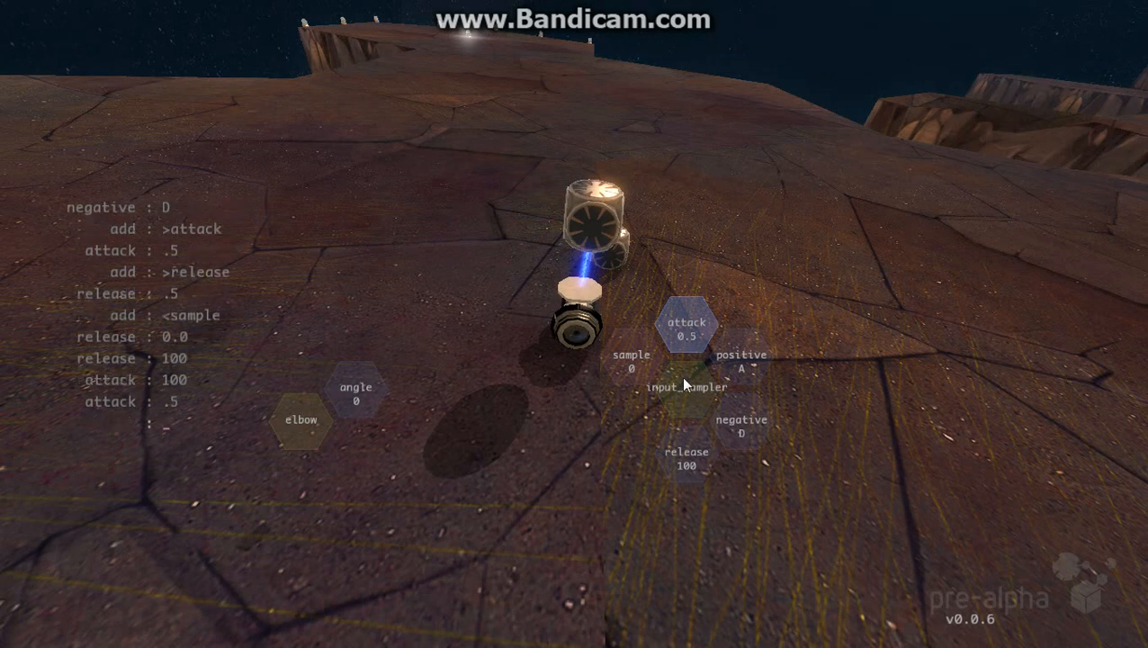
left_click(687, 459)
type("0")
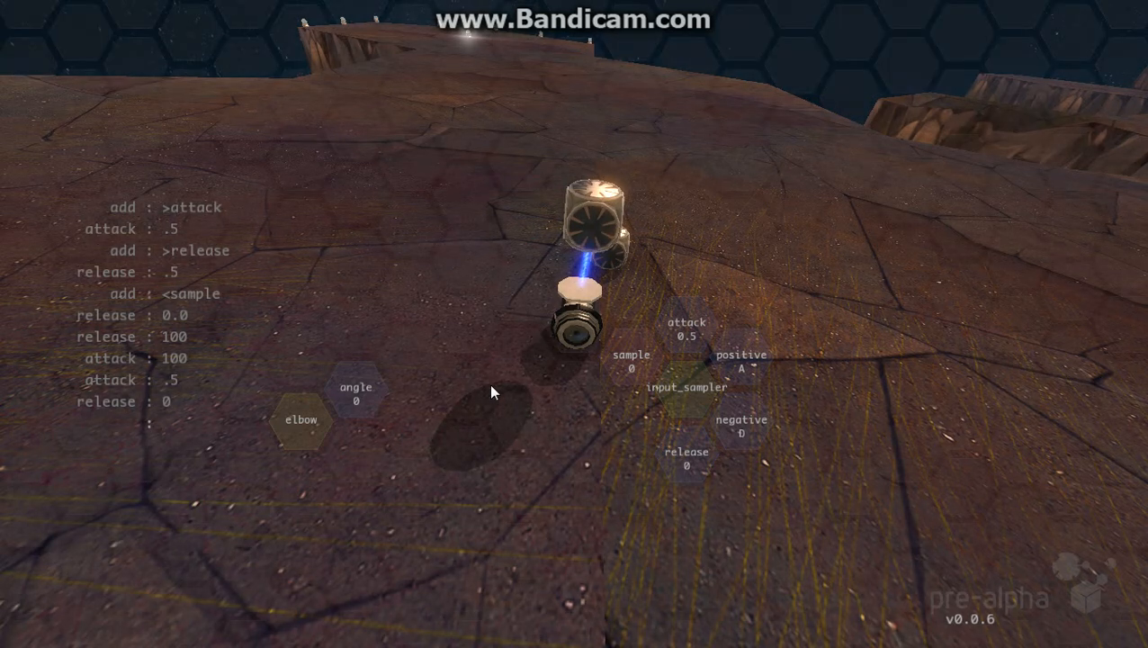
mouse_move(500, 475)
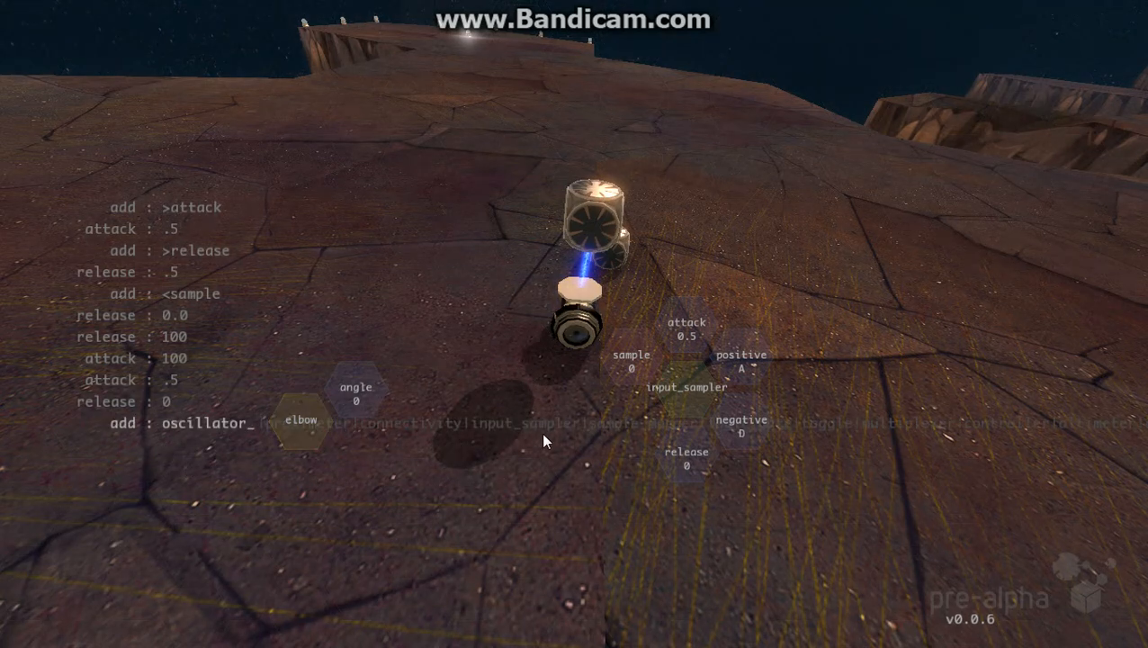
mouse_move(898, 482)
type("-1")
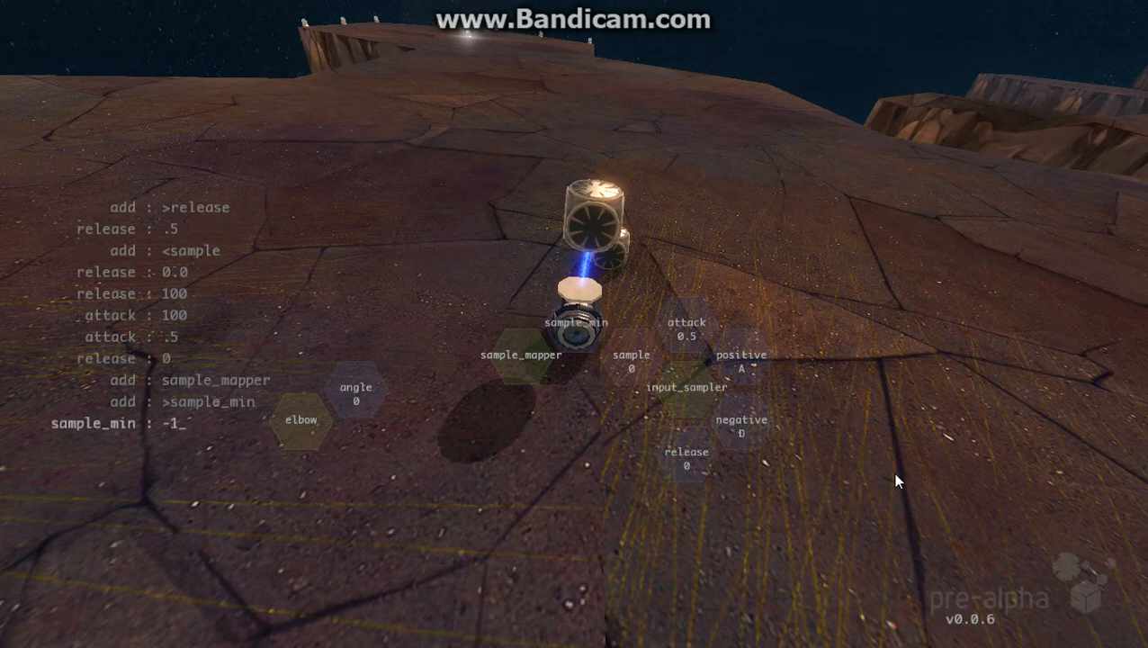
Start adding the sample_mapper's sample_max after sample_min is set to -1
left_click(521, 364)
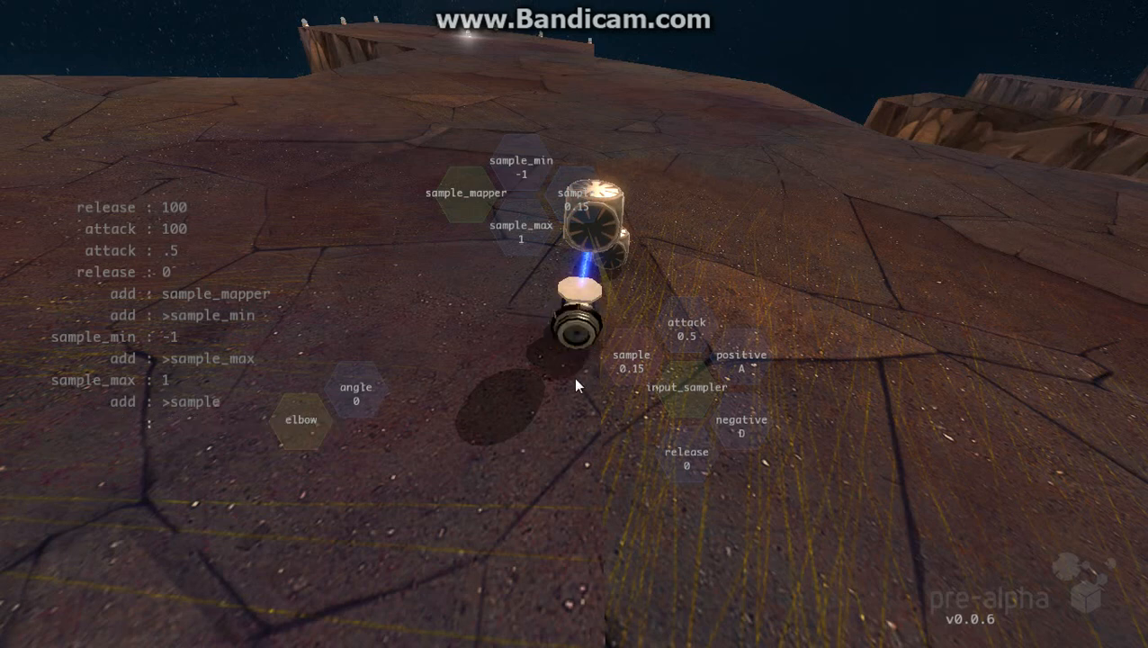
mouse_move(484, 310)
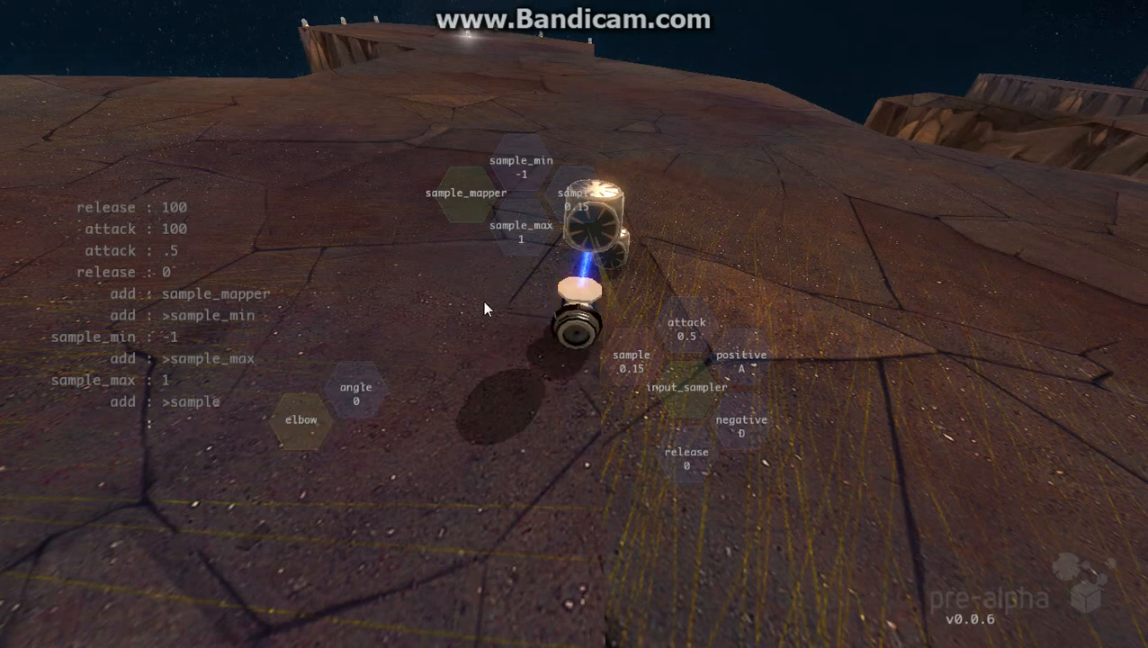
Start adding the sample_mapper's mapped_min output, to be set to -90
left_click(466, 192)
type("-90")
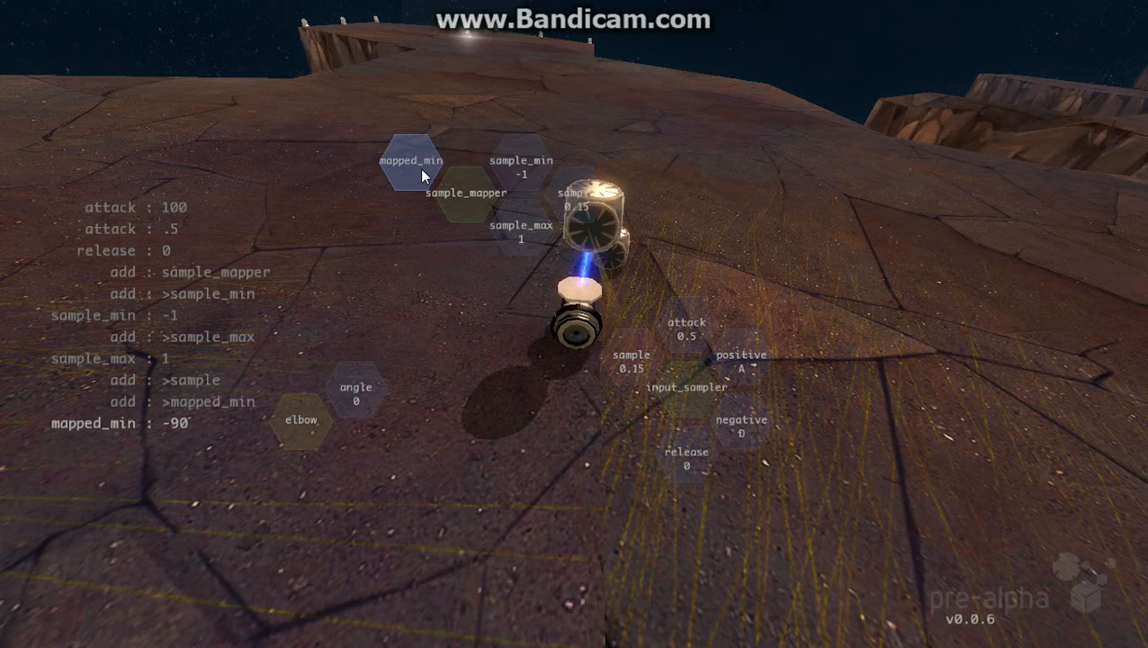
Add mapped_max 90 to the mapper and place its node below mapped_min (-90)
left_click(465, 192)
type("mapped_max : 90")
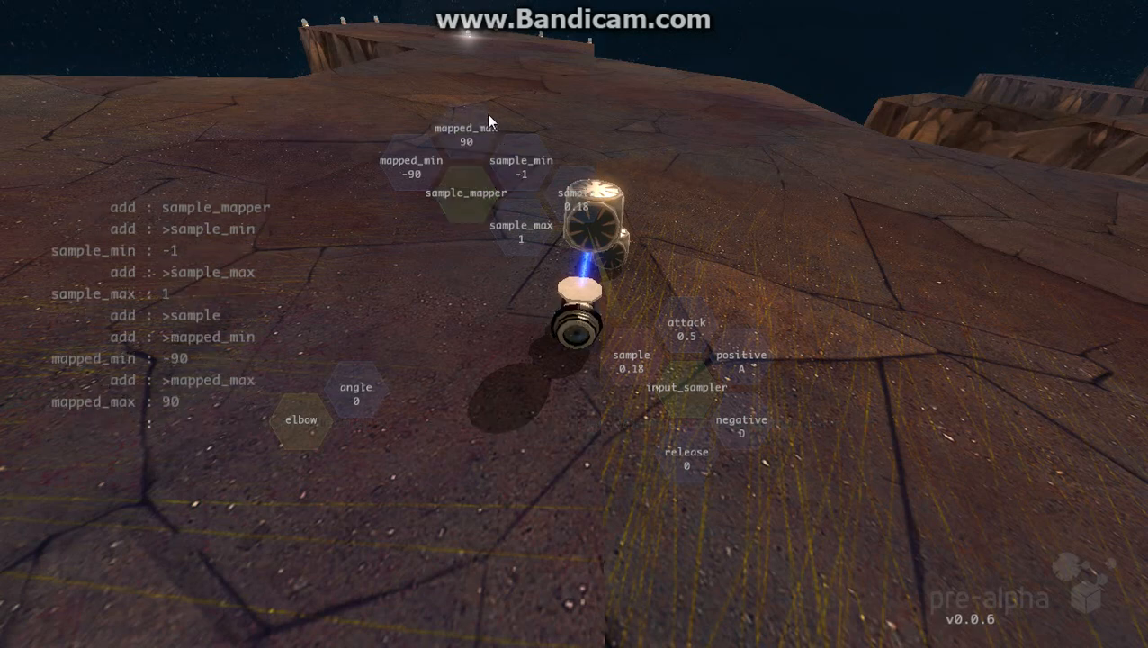
left_click_drag(464, 135, 410, 232)
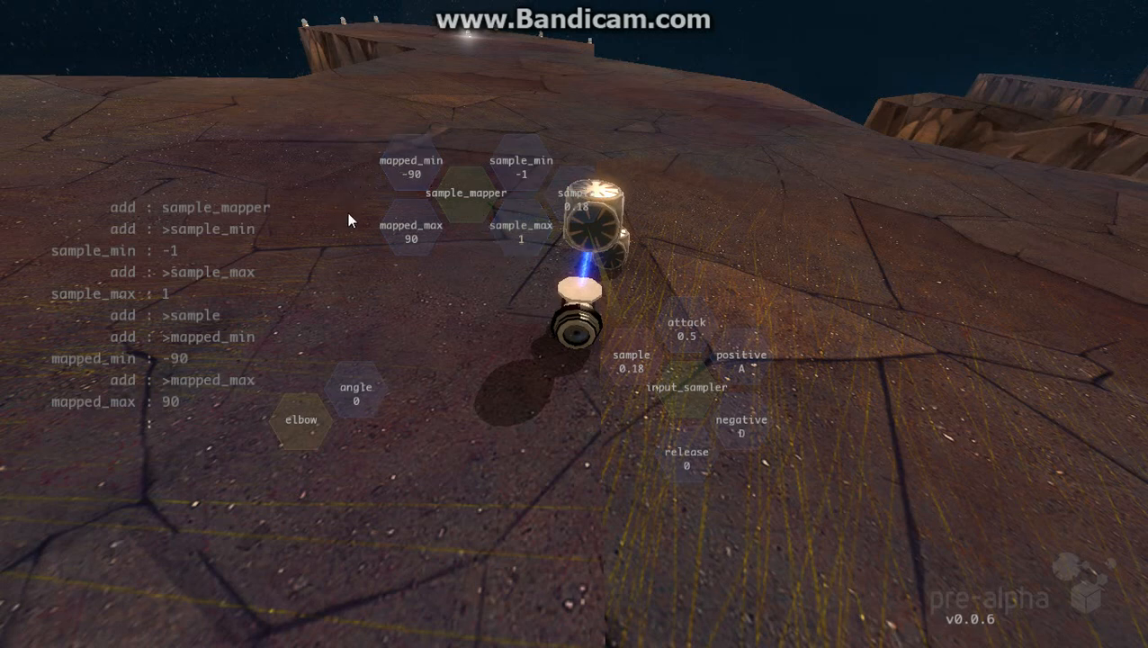
left_click(464, 193)
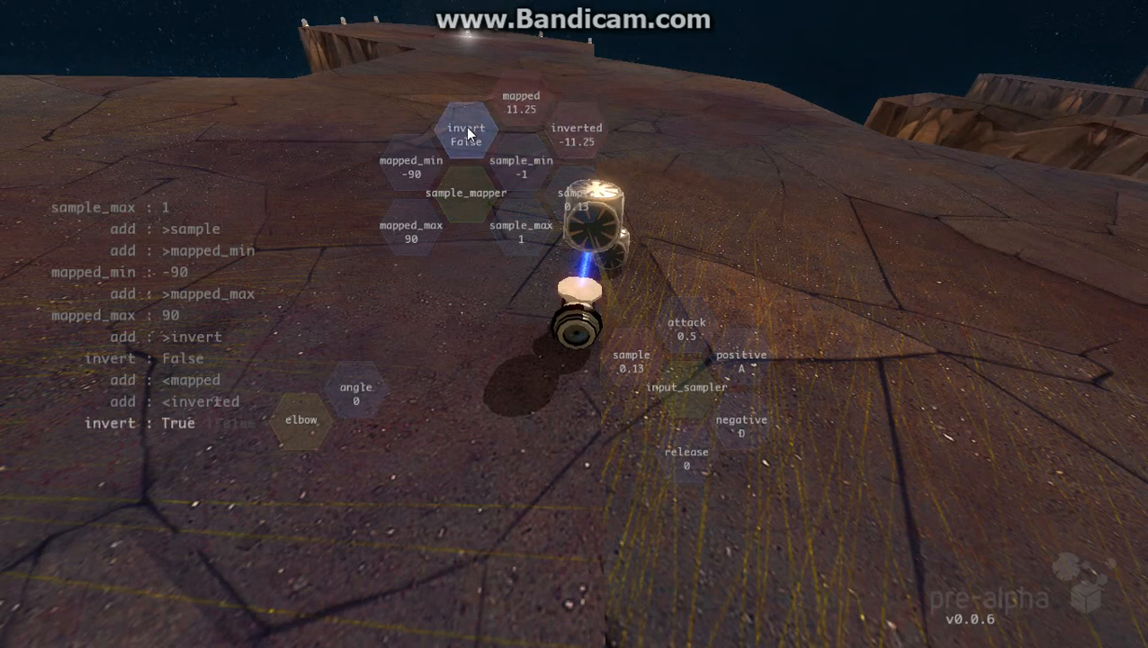
Set the mapper's invert to True, then change it back to False
left_click(468, 133)
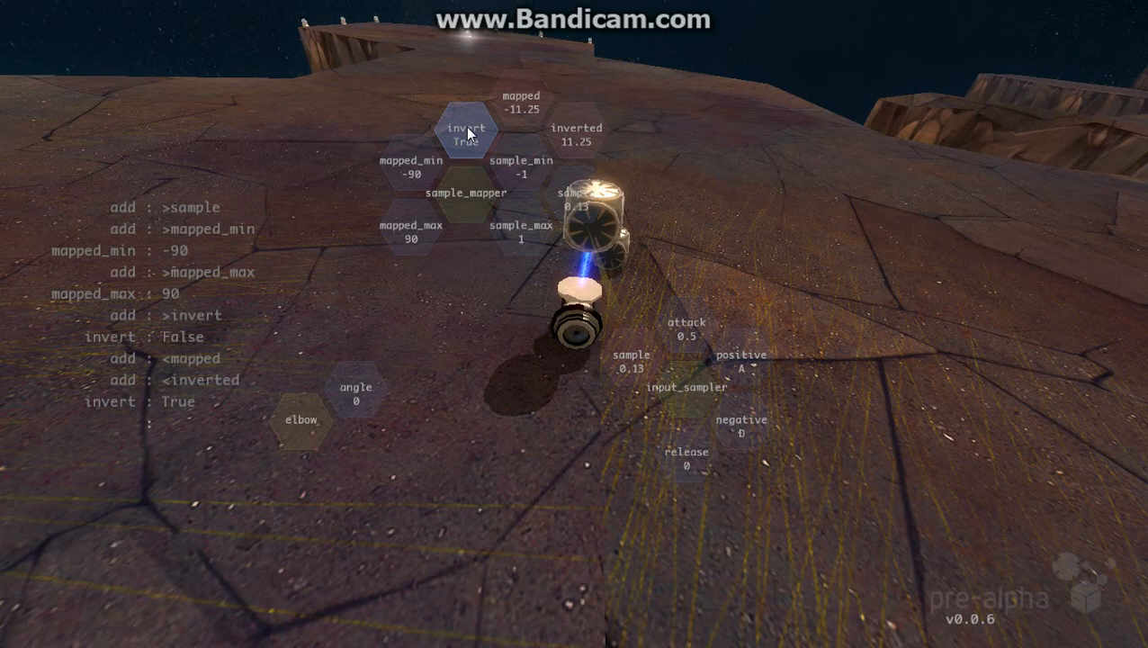
mouse_move(583, 135)
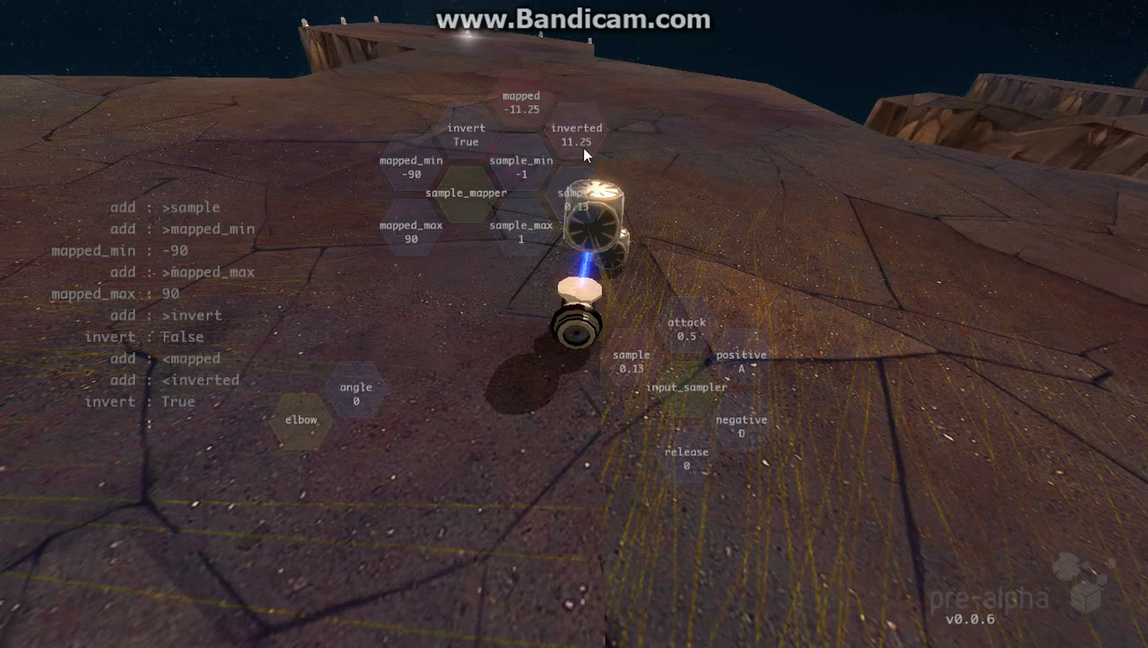
mouse_move(411, 194)
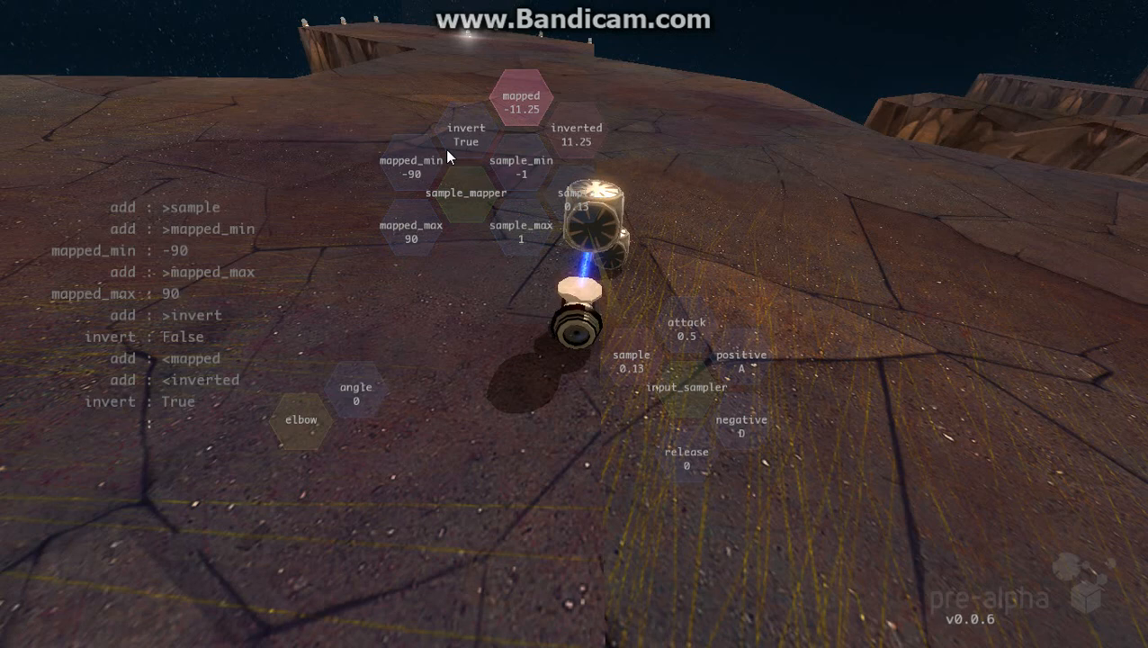
left_click(466, 133)
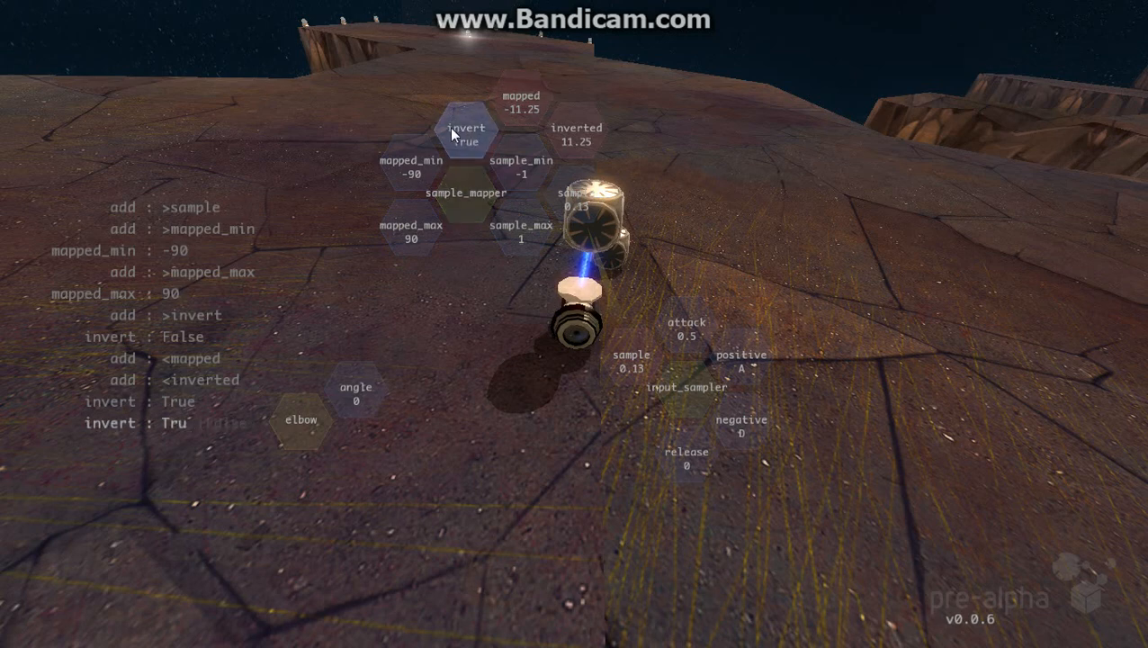
left_click(465, 135)
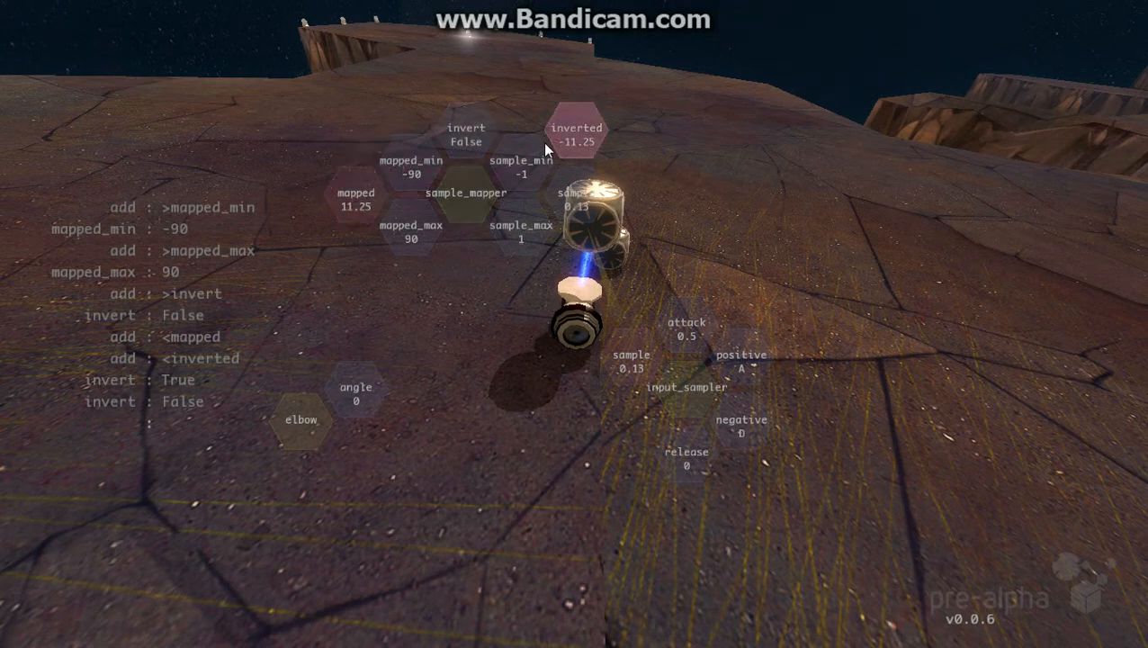
mouse_move(360, 202)
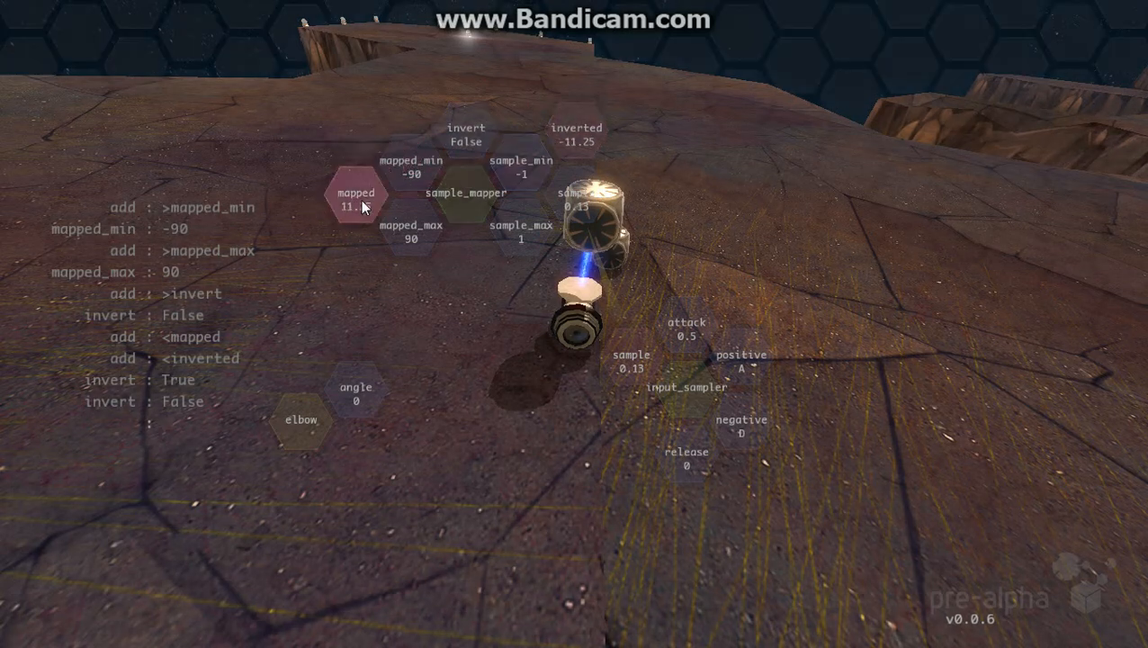